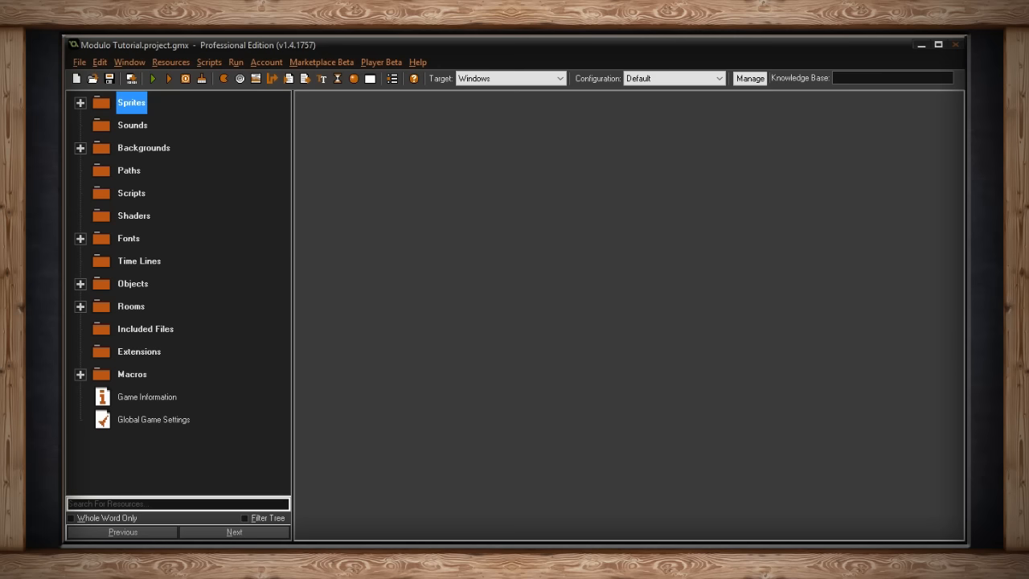
mouse_move(684, 177)
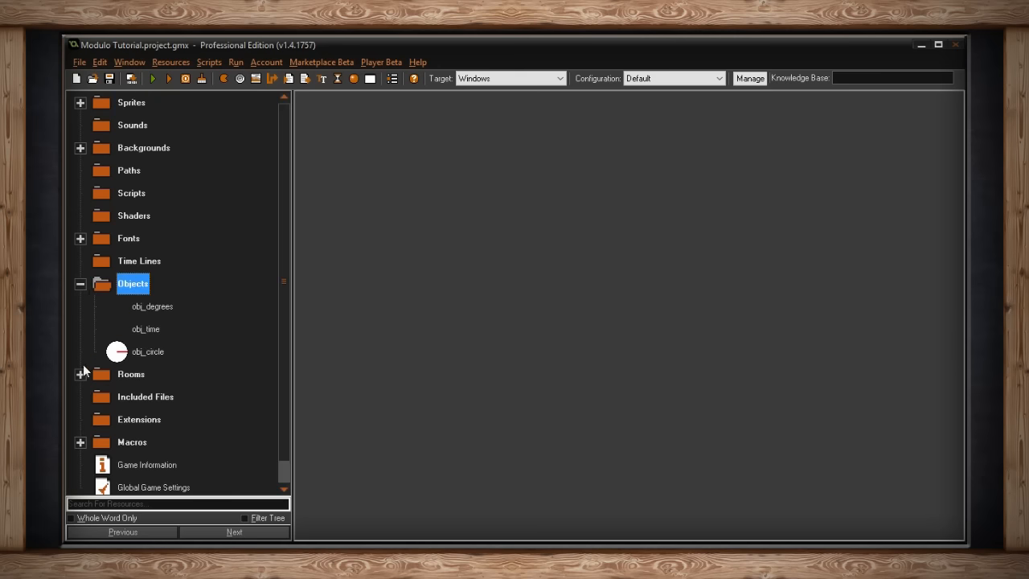
Step: Reveal the Rooms folder and select rm_degrees, rm_time and rm_frames in turn
left_click(81, 373)
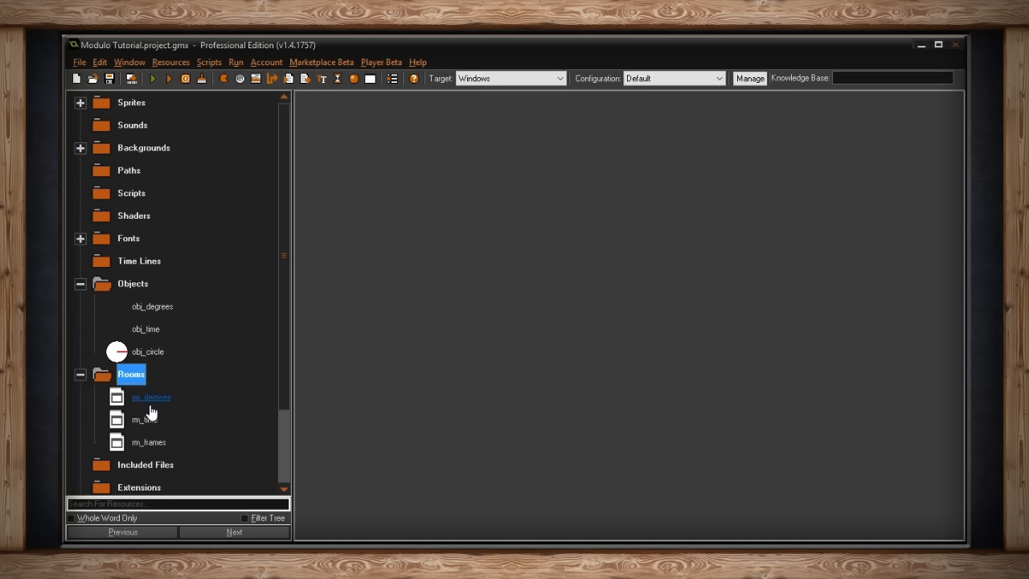
left_click(152, 396)
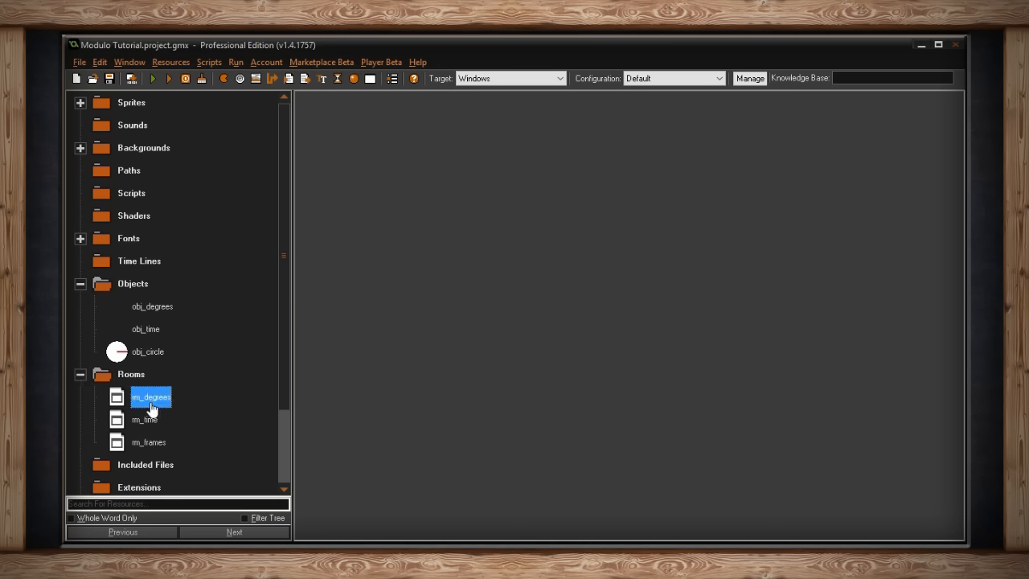
left_click(148, 441)
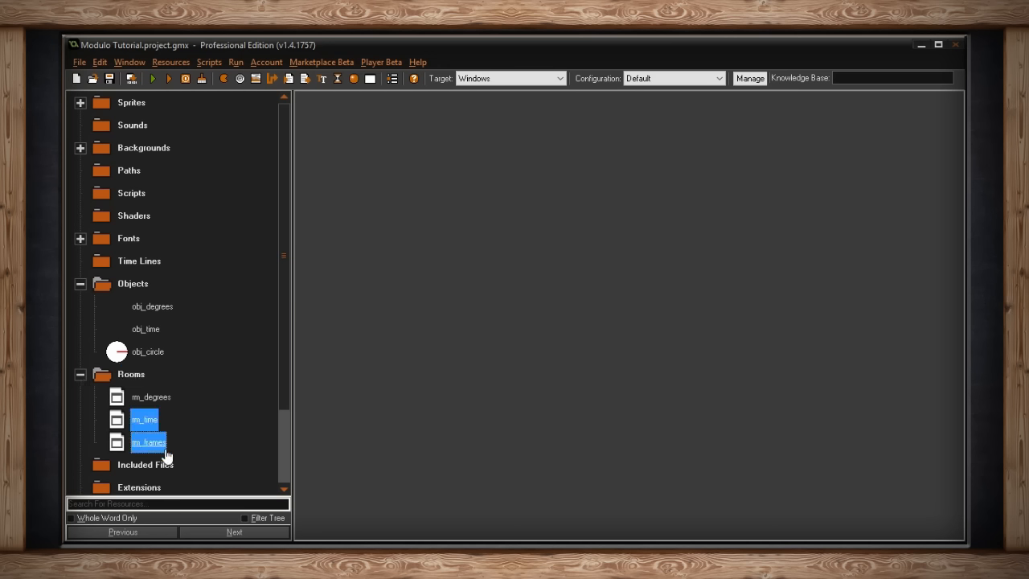
left_click(148, 442)
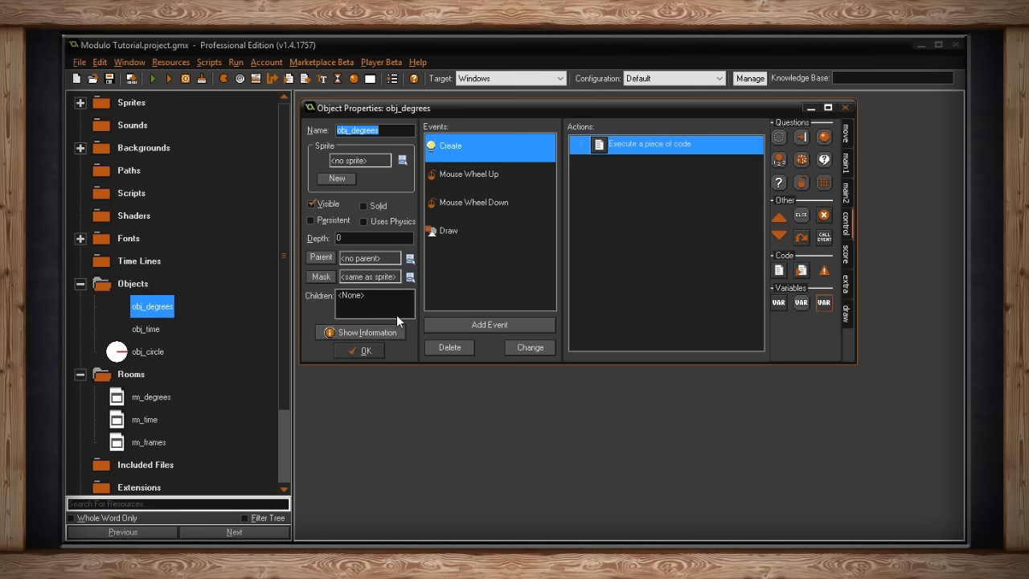
Step: Show the code of obj_degrees' Draw event that draws the circle, line and angle text
left_click(449, 232)
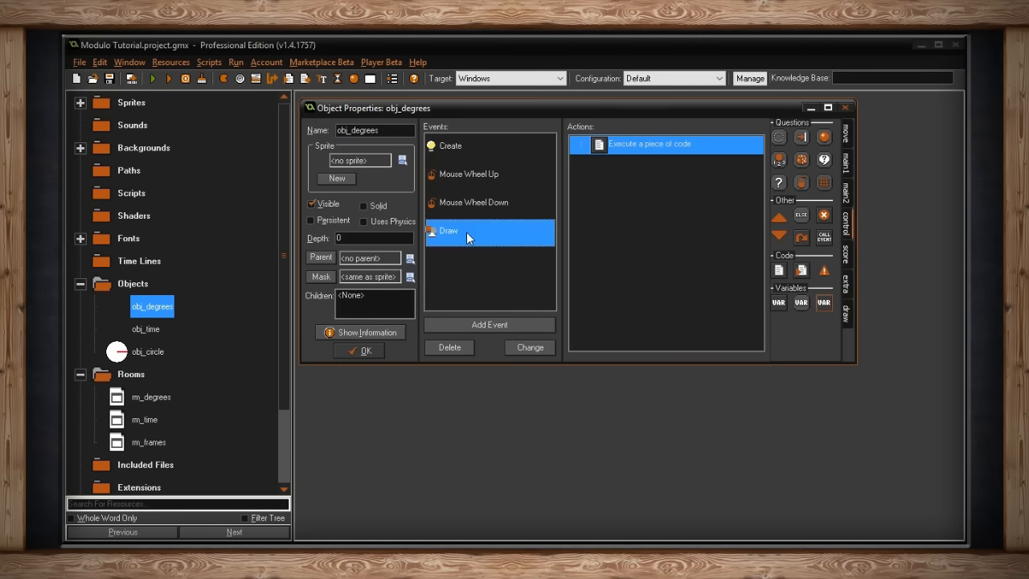
double_click(649, 143)
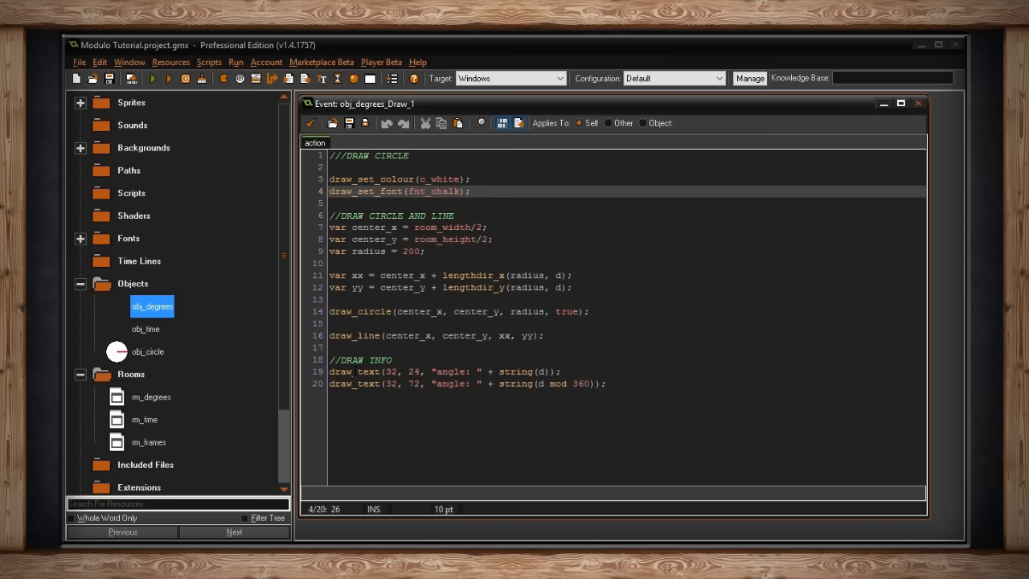
Step: Edit the angle readouts to string(d) on line 19 and string(d mod 360) on line 20
left_click(541, 370)
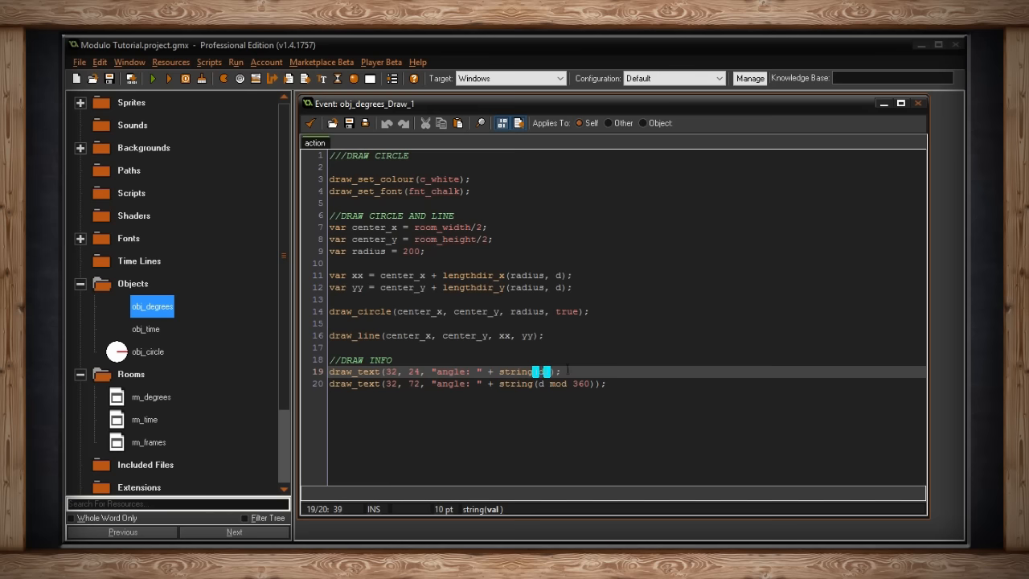
type("d")
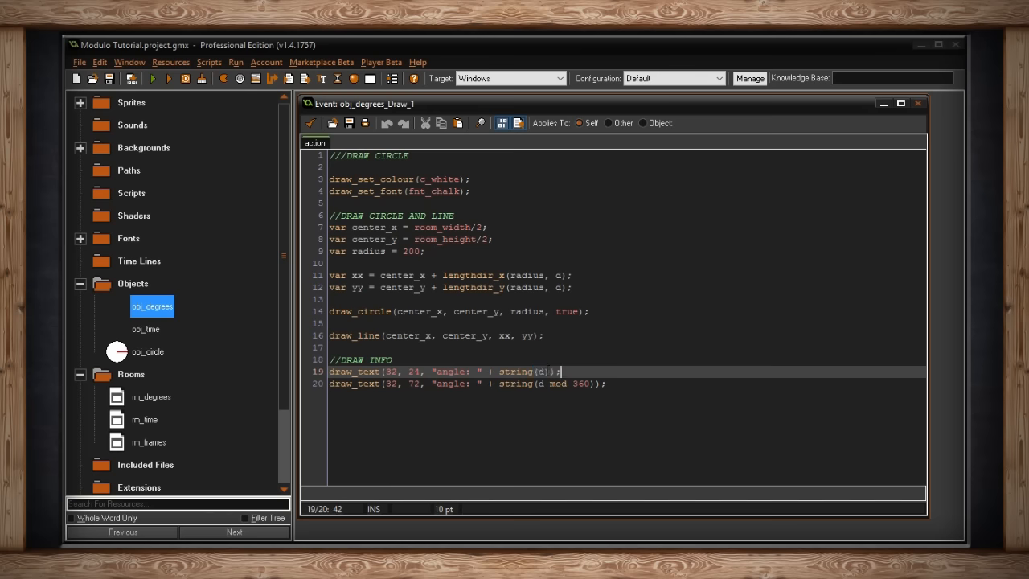
double_click(544, 371)
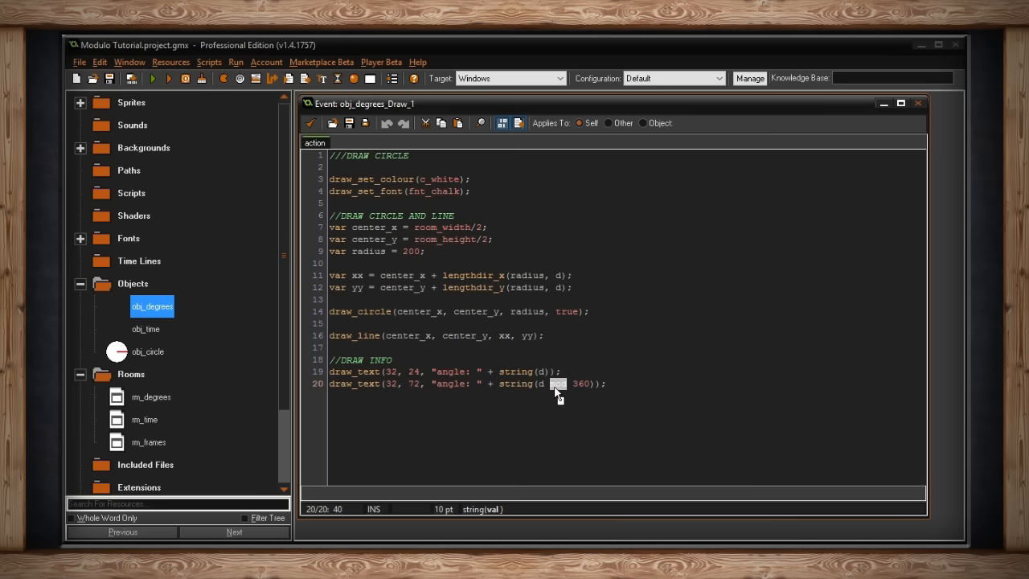
type("s")
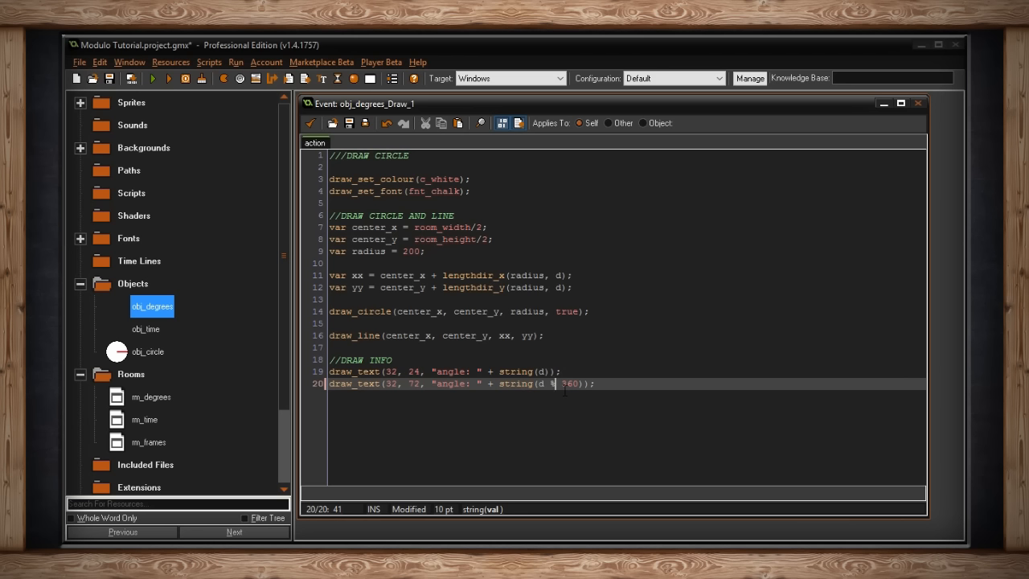
type("mod")
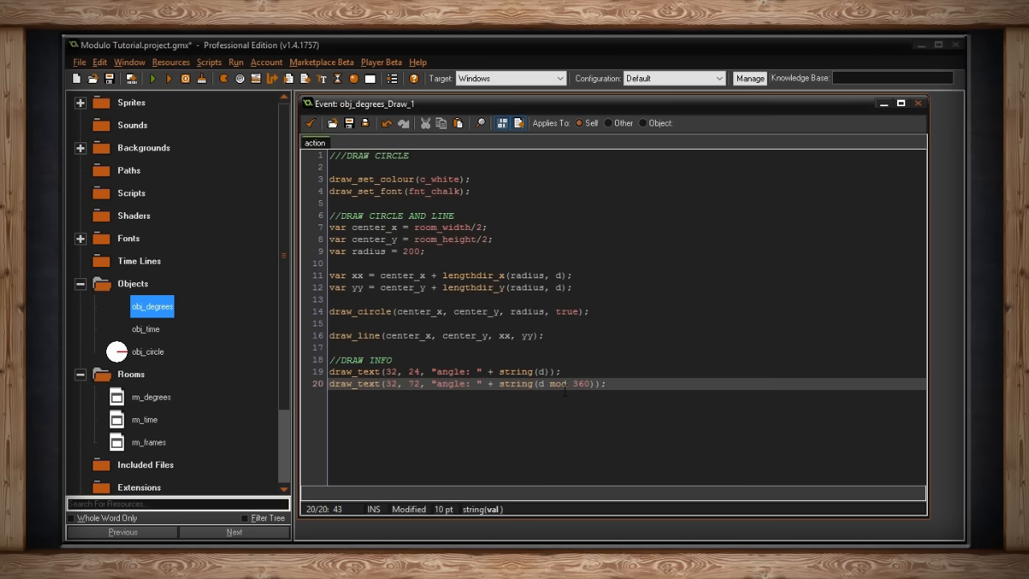
left_click(153, 77)
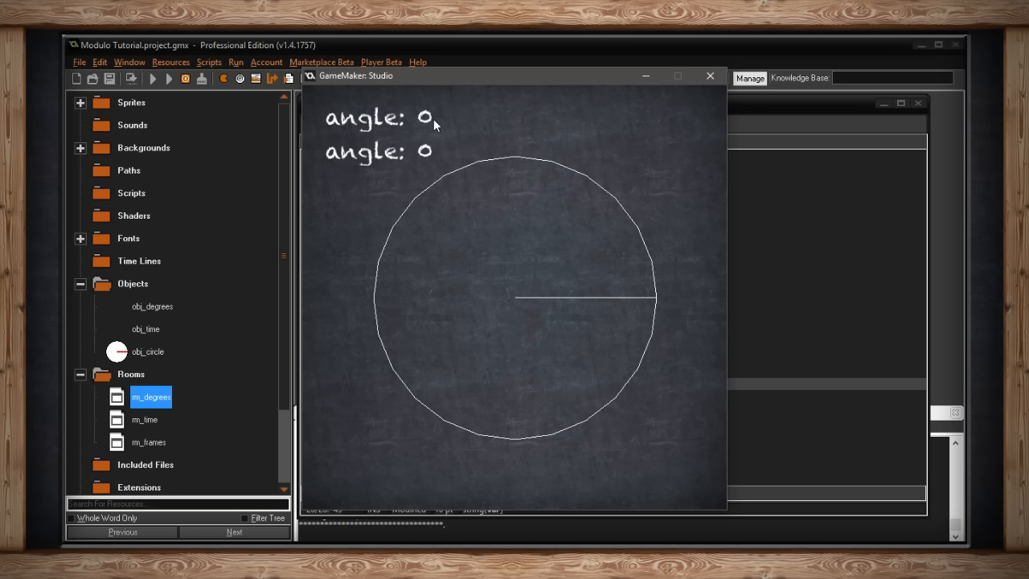
mouse_move(422, 159)
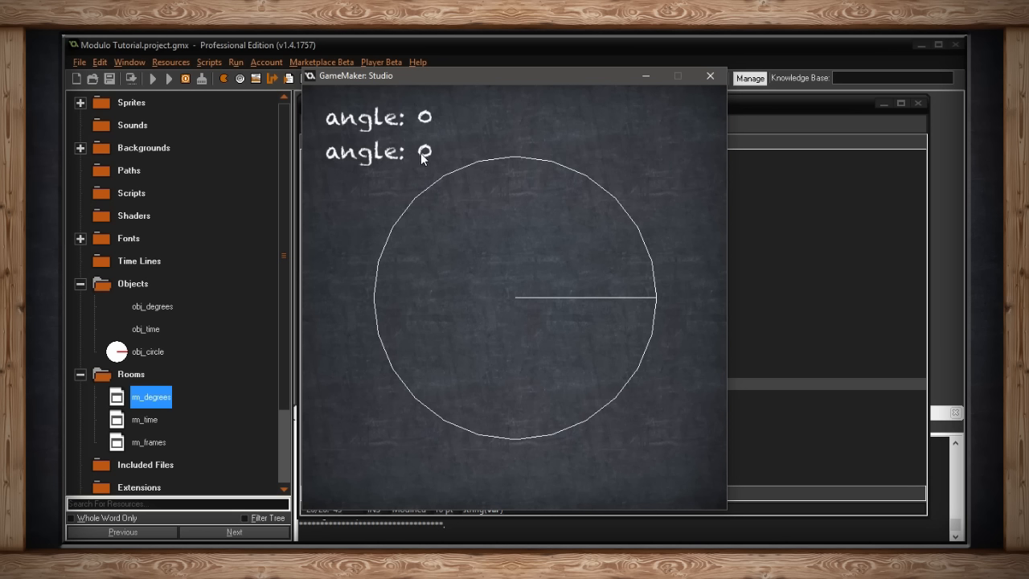
mouse_move(575, 185)
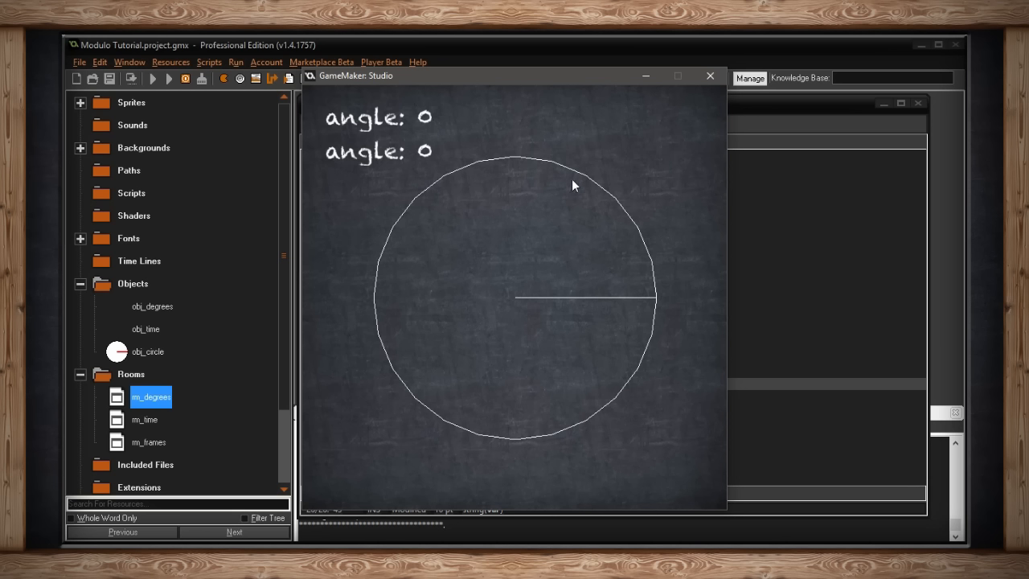
mouse_move(656, 197)
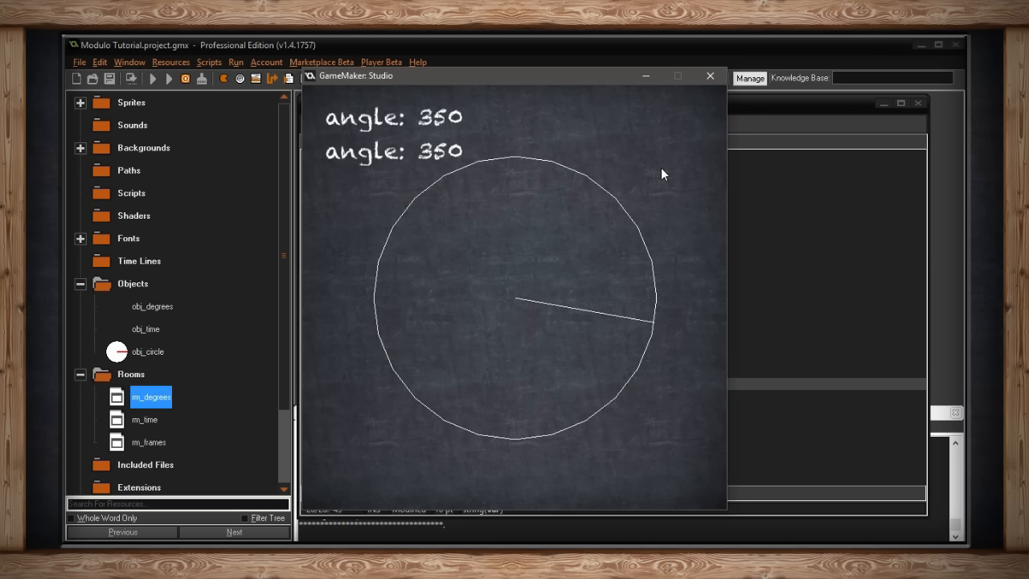
mouse_move(460, 122)
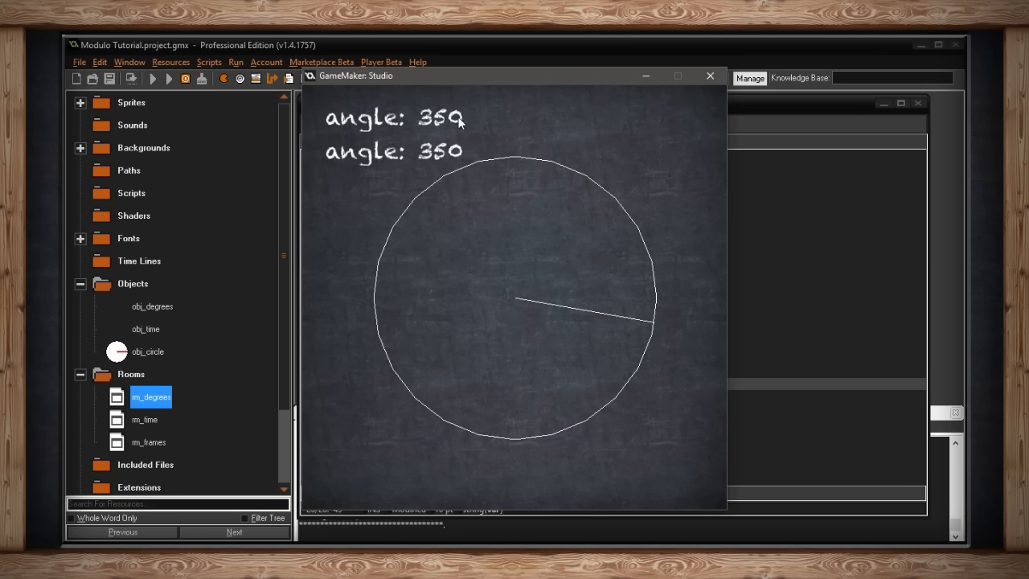
mouse_move(374, 164)
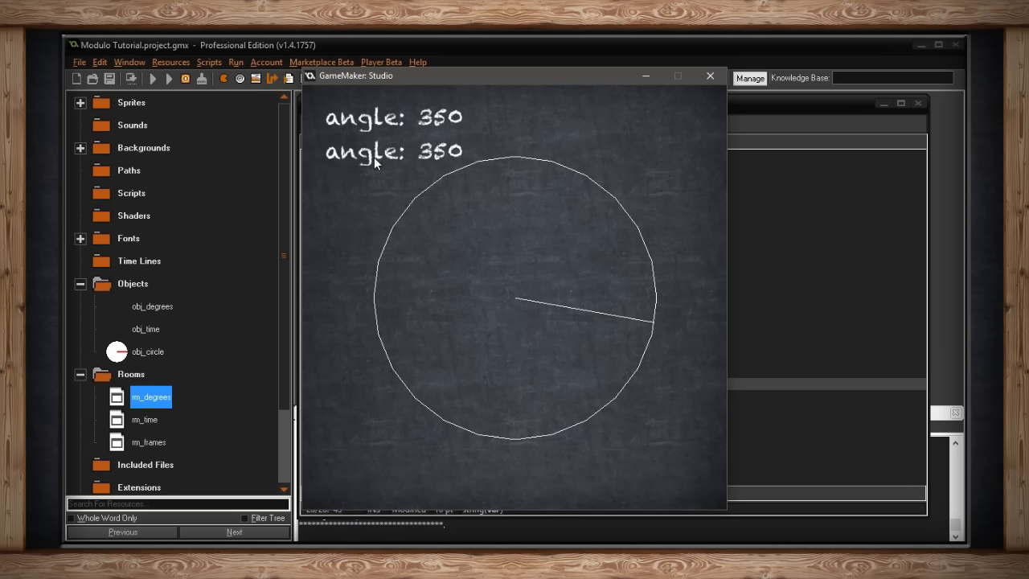
mouse_move(489, 151)
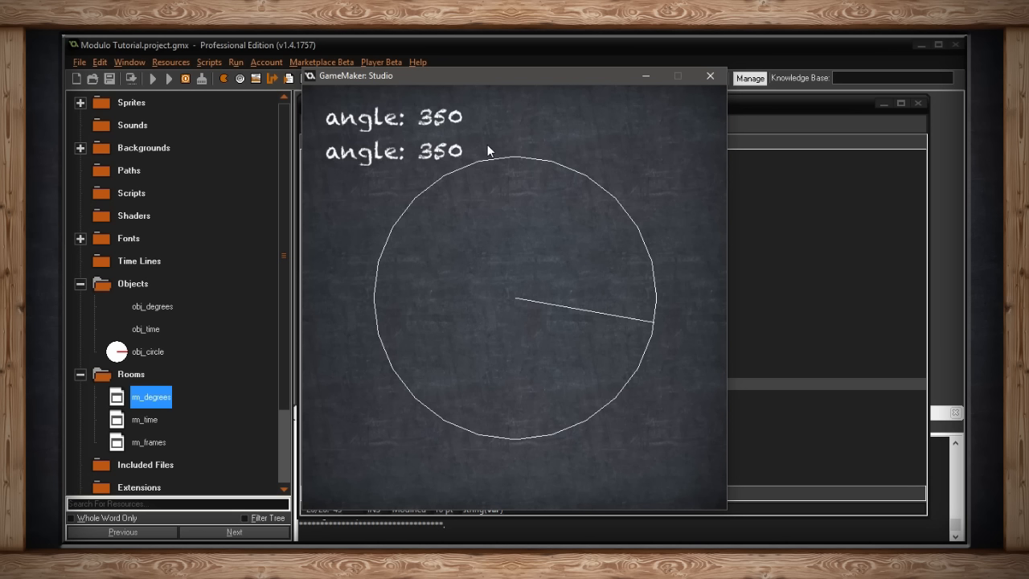
mouse_move(611, 286)
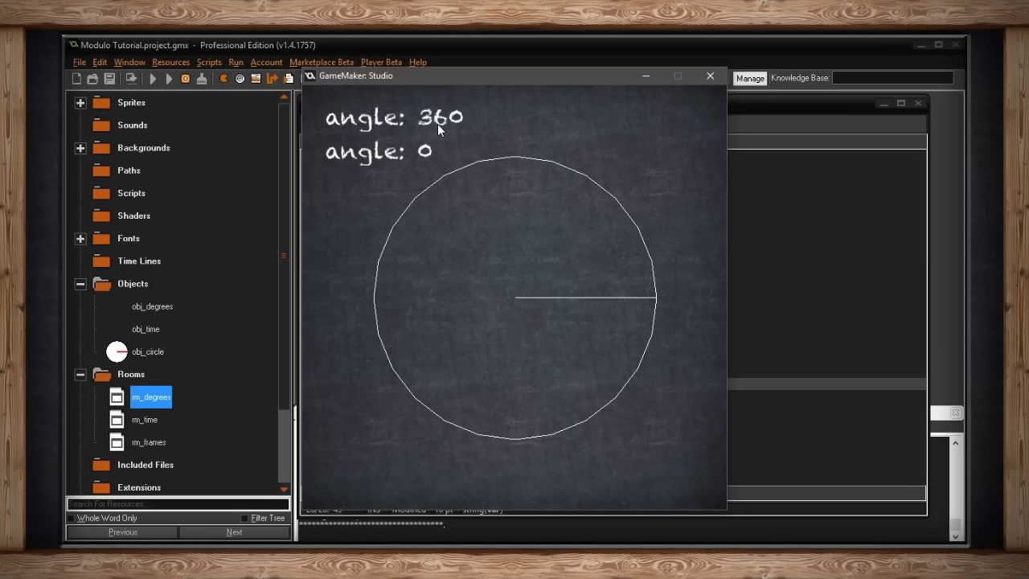
mouse_move(458, 123)
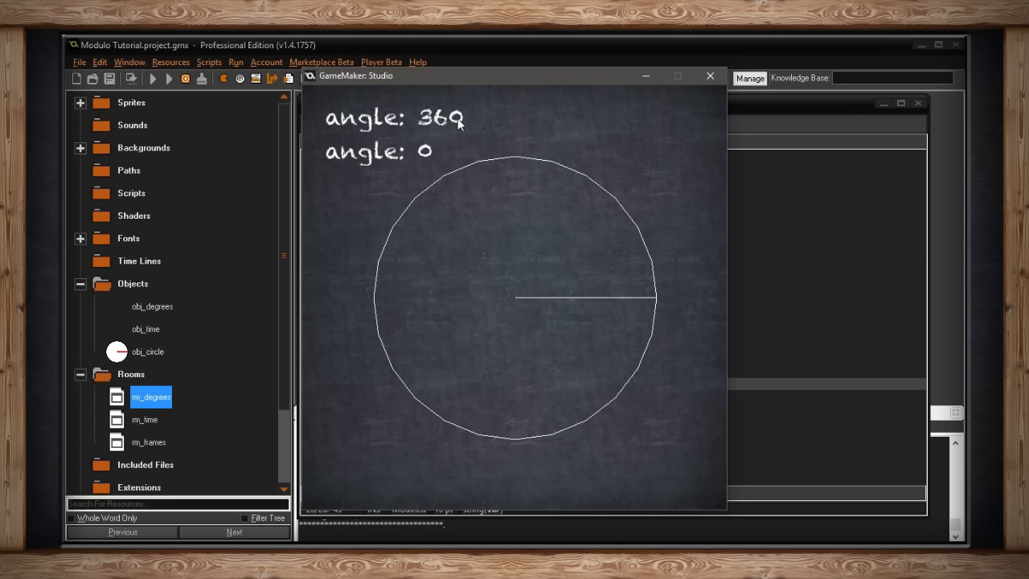
mouse_move(452, 129)
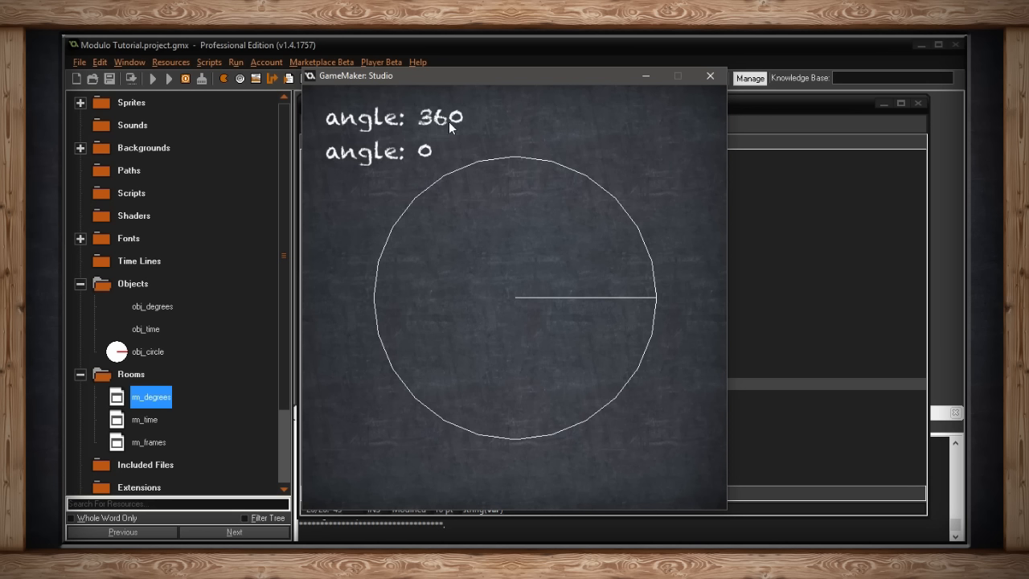
mouse_move(534, 161)
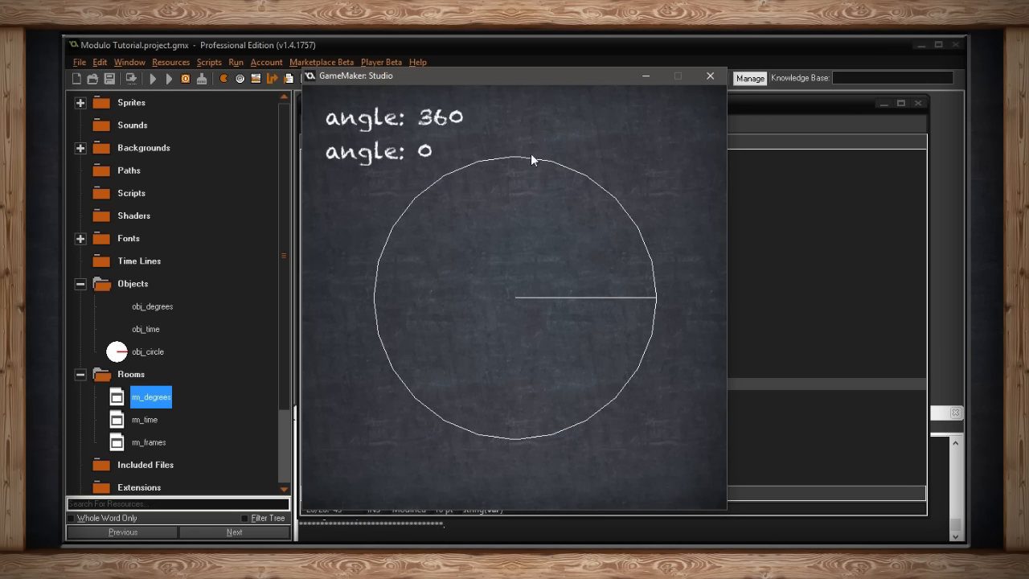
mouse_move(431, 161)
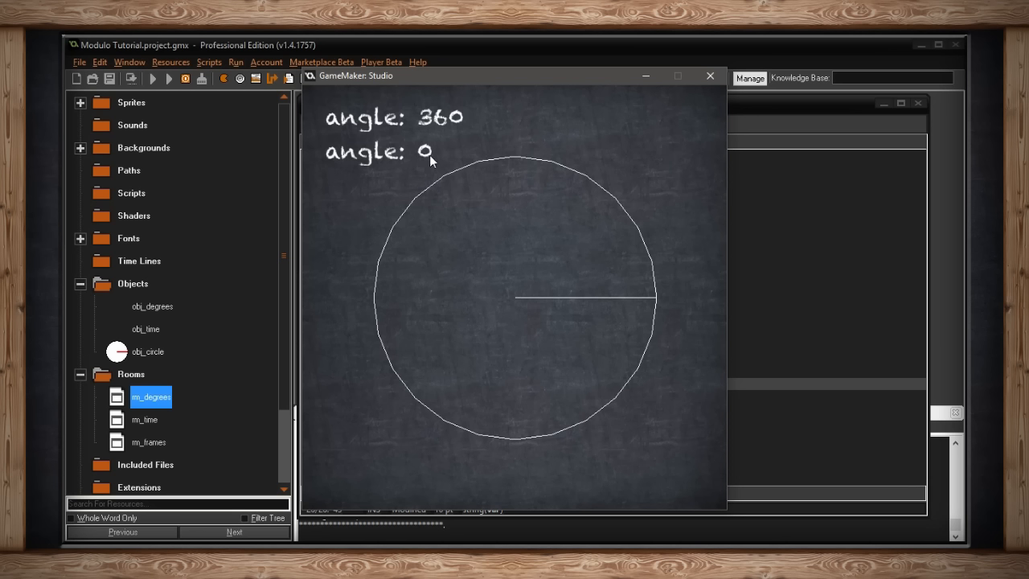
mouse_move(540, 143)
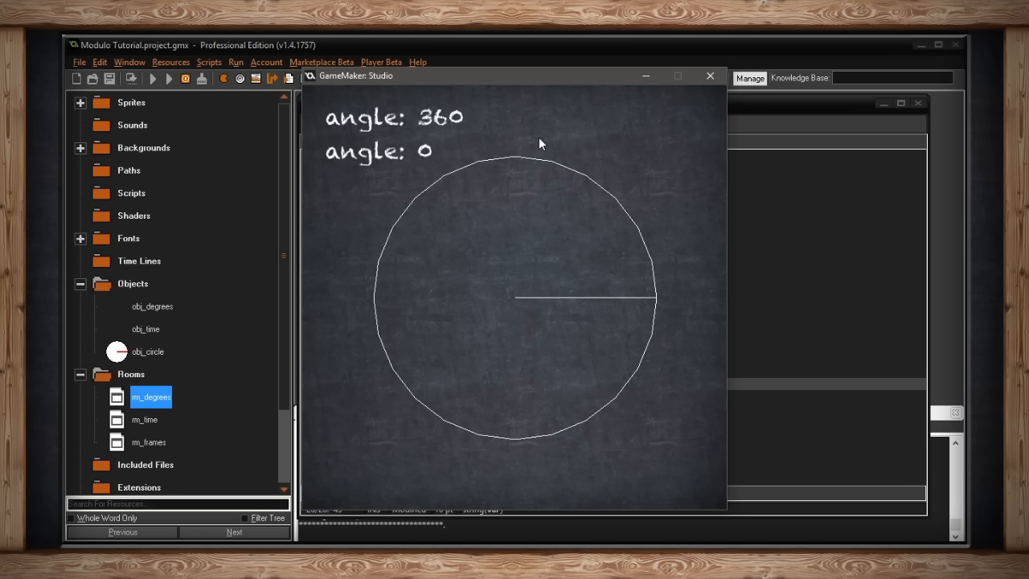
mouse_move(688, 314)
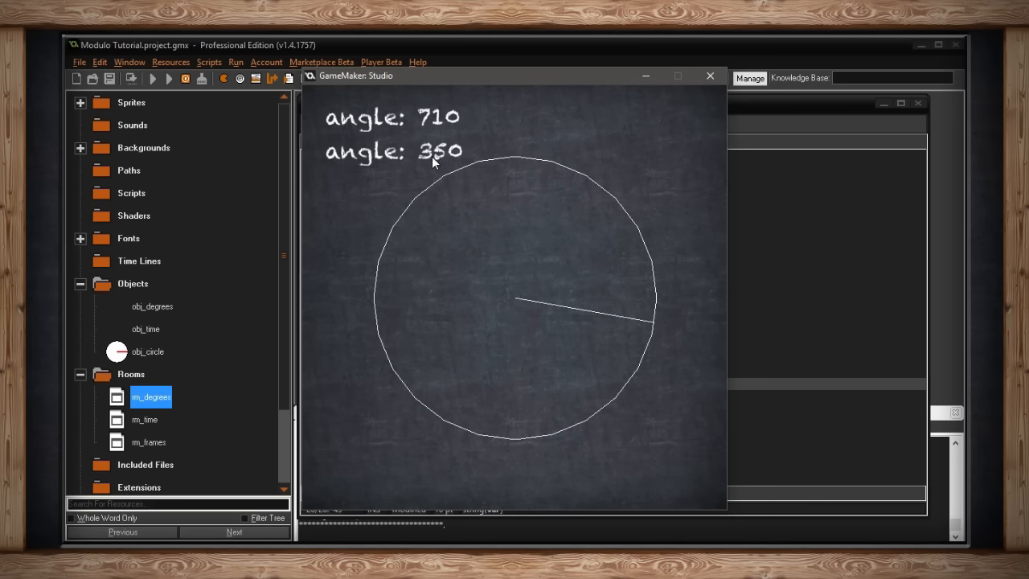
mouse_move(484, 129)
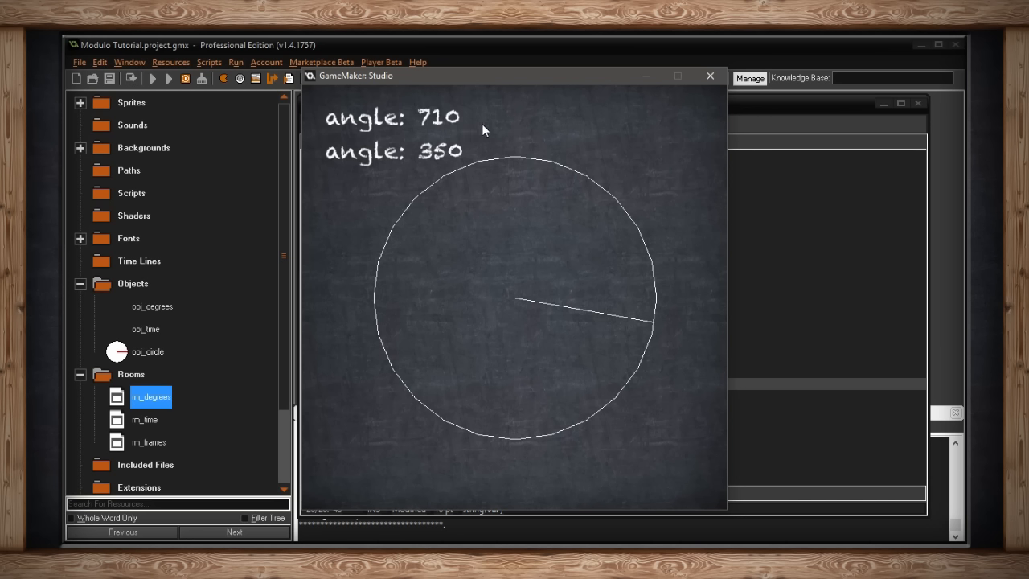
mouse_move(674, 318)
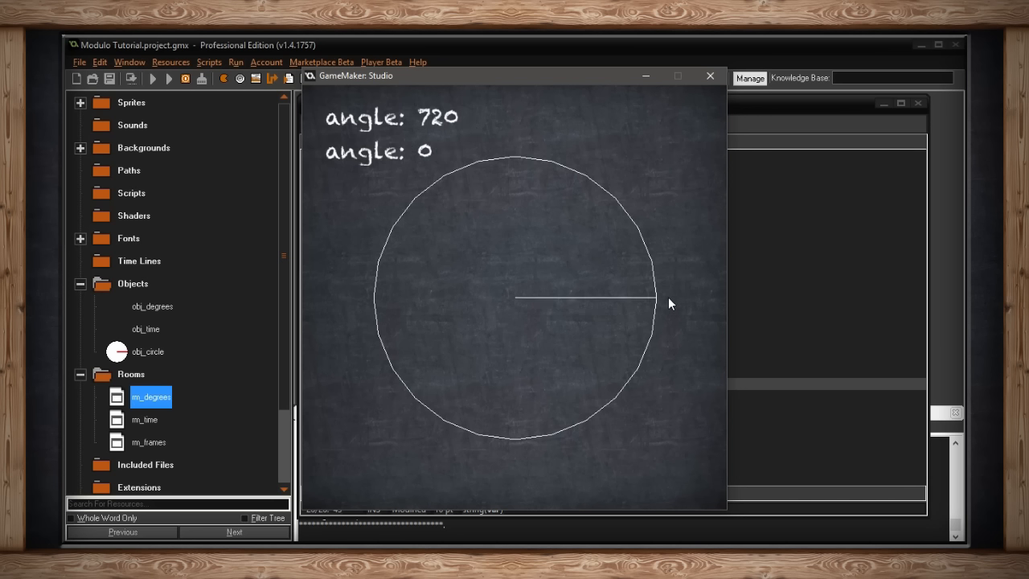
mouse_move(660, 303)
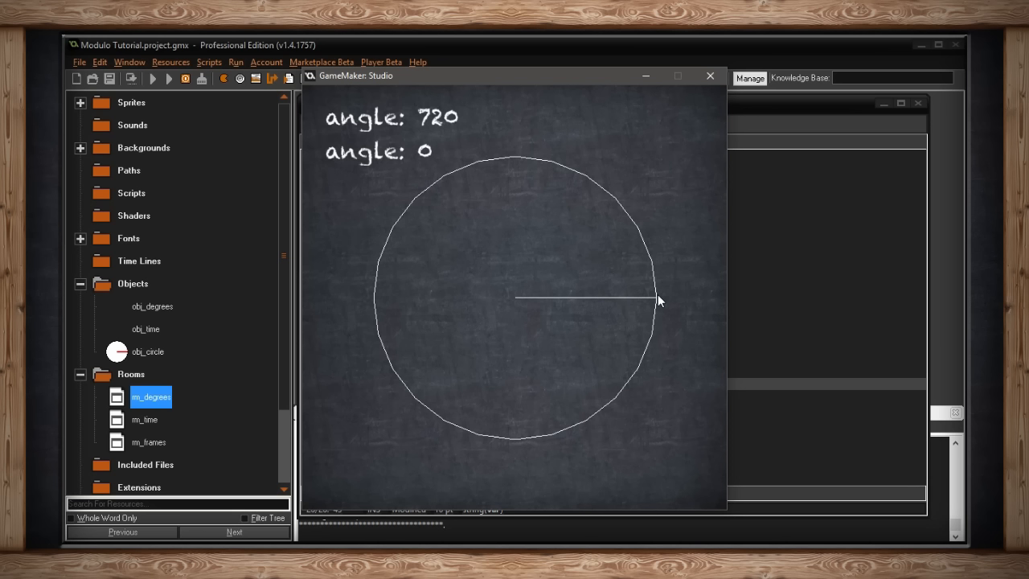
mouse_move(538, 267)
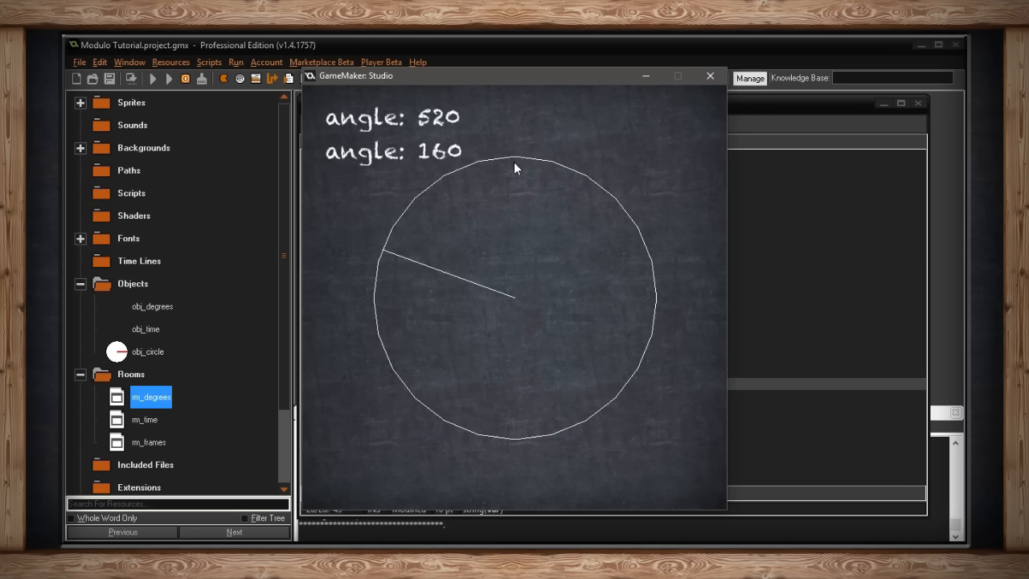
mouse_move(405, 277)
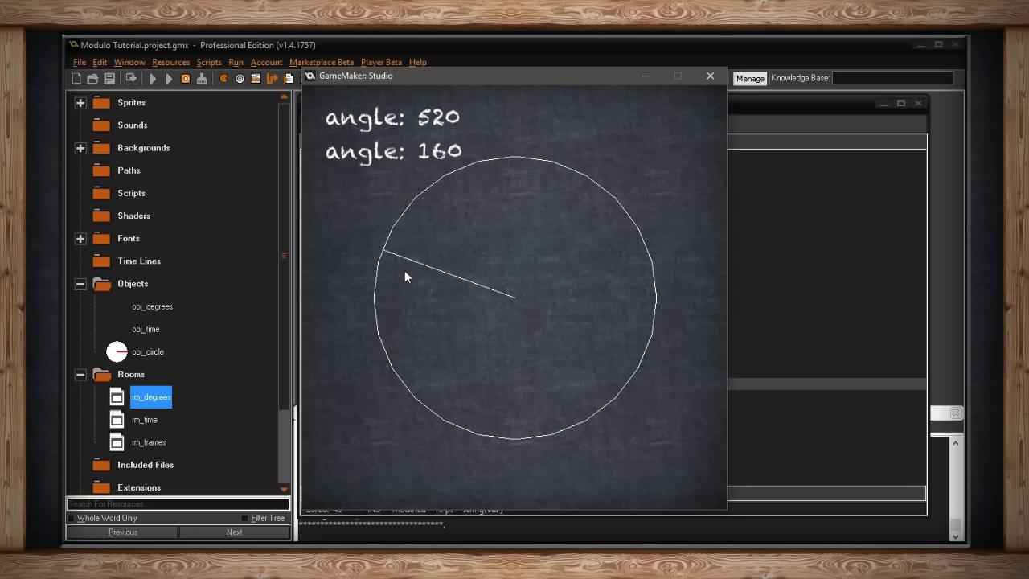
mouse_move(529, 164)
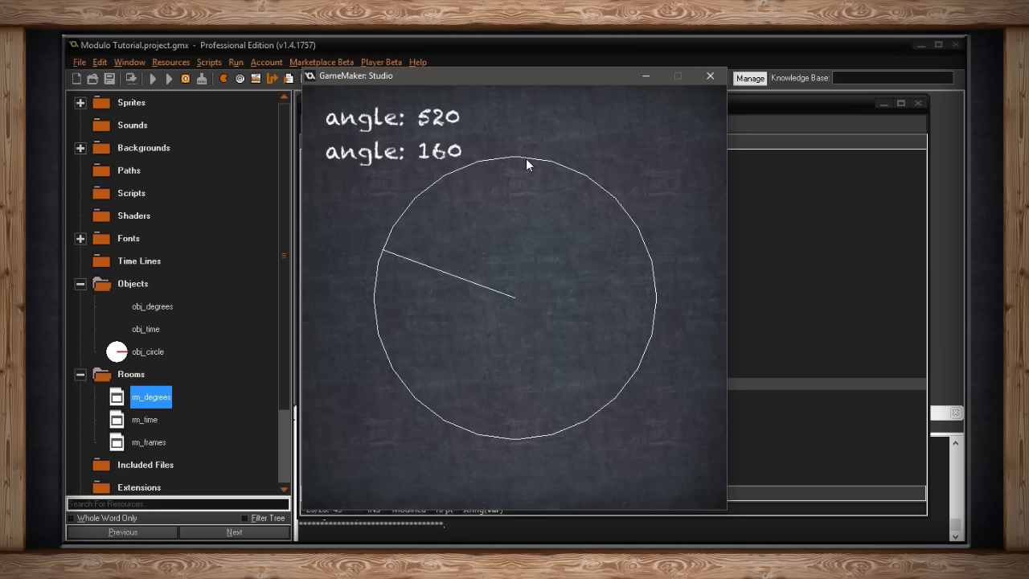
mouse_move(571, 174)
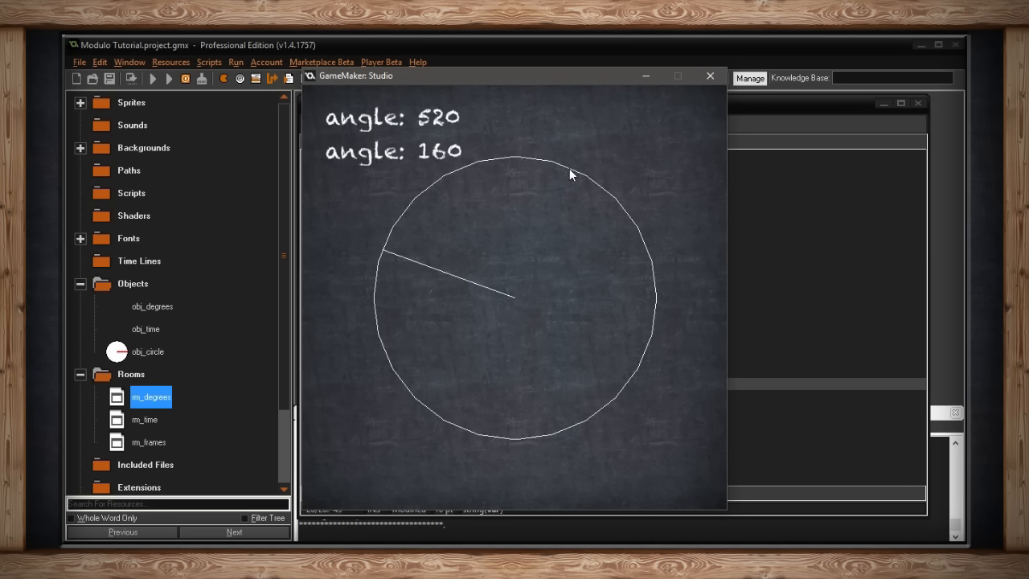
mouse_move(514, 170)
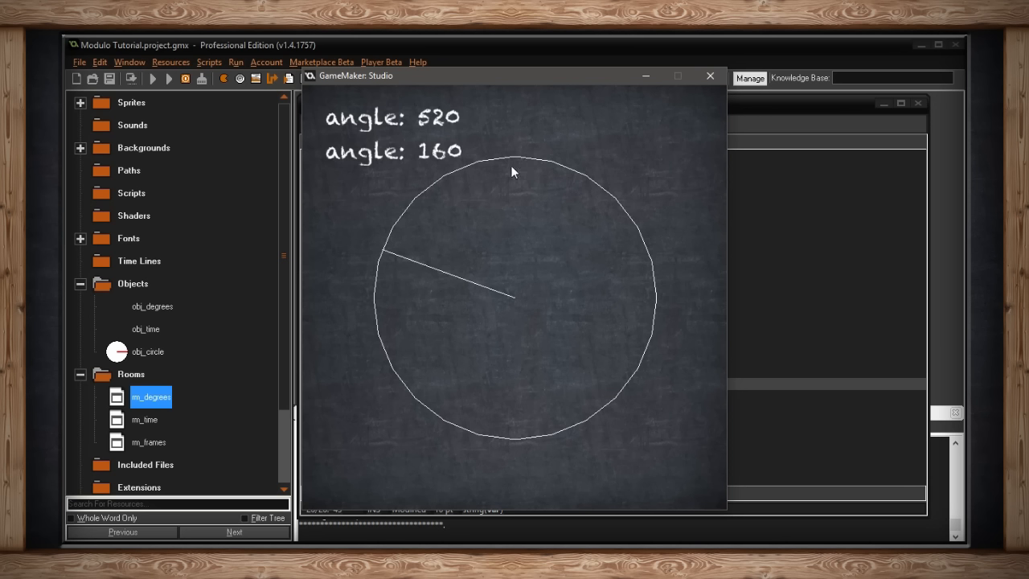
mouse_move(457, 411)
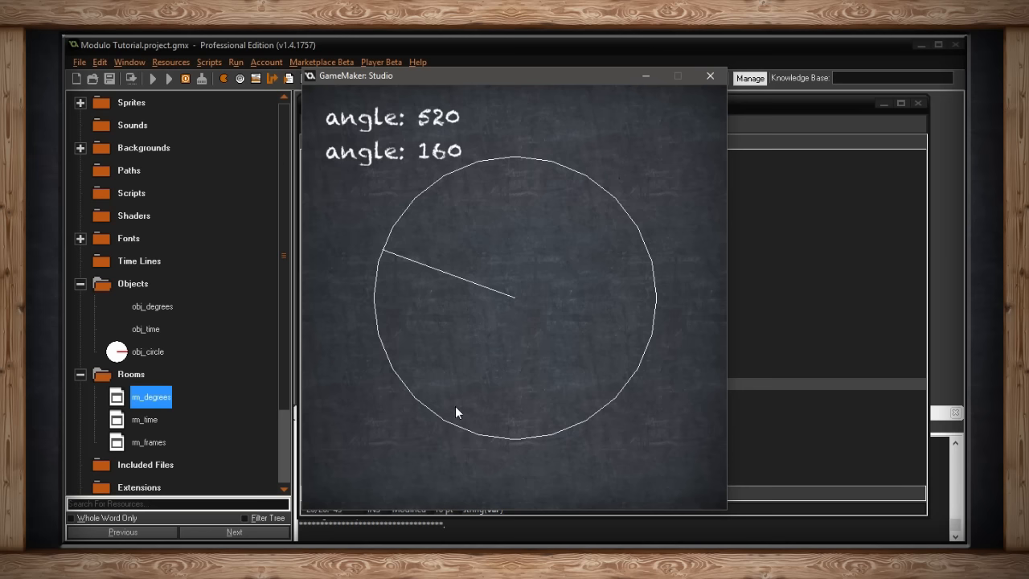
mouse_move(669, 126)
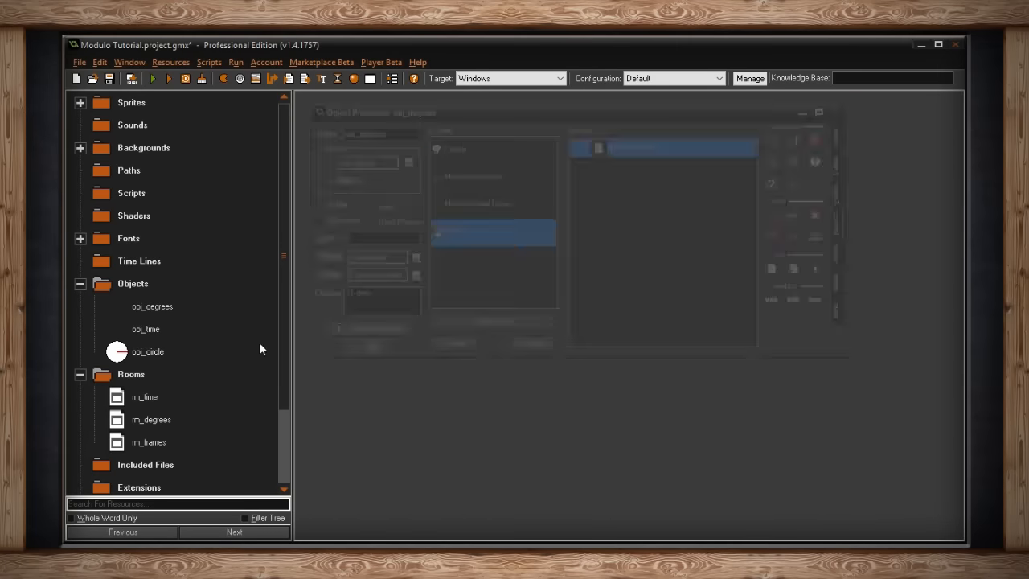
Step: Bring up obj_time's Draw code with the seconds and minutes counters
double_click(145, 328)
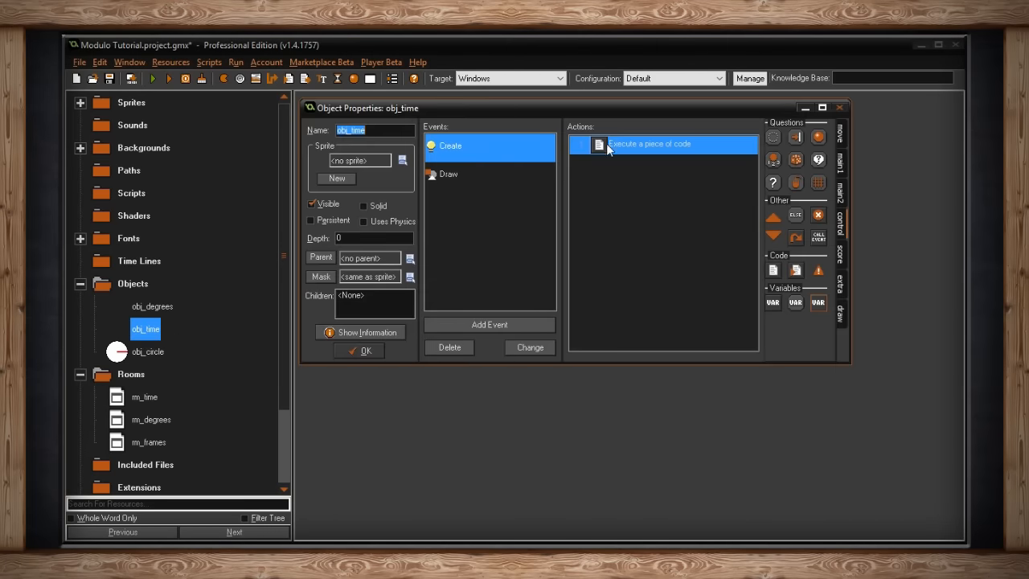
double_click(649, 145)
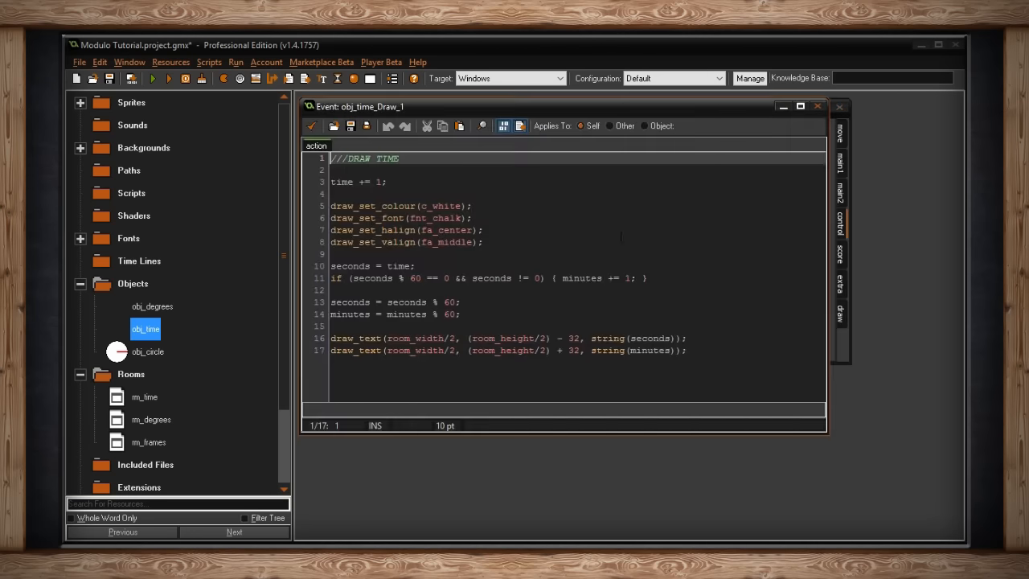
left_click_drag(335, 206, 483, 241)
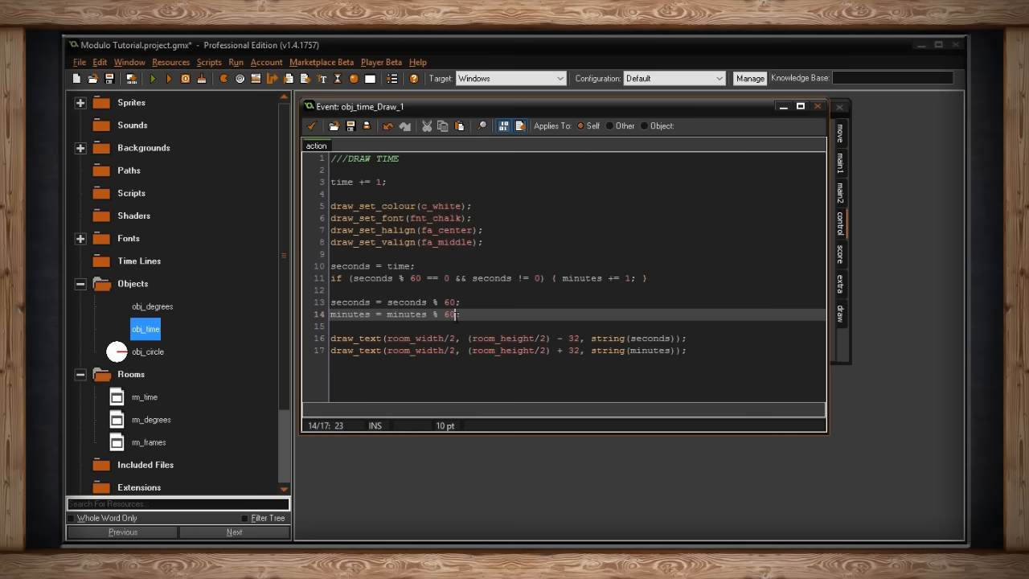
Step: Point out the minutes mod 60, seconds drawing and seconds mod 60 lines
left_click(615, 338)
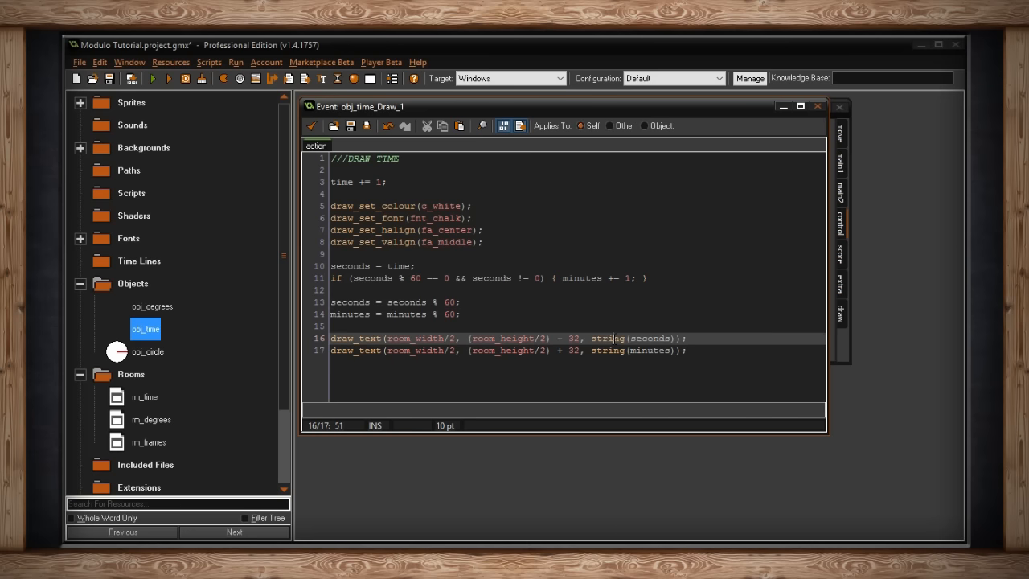
left_click(571, 338)
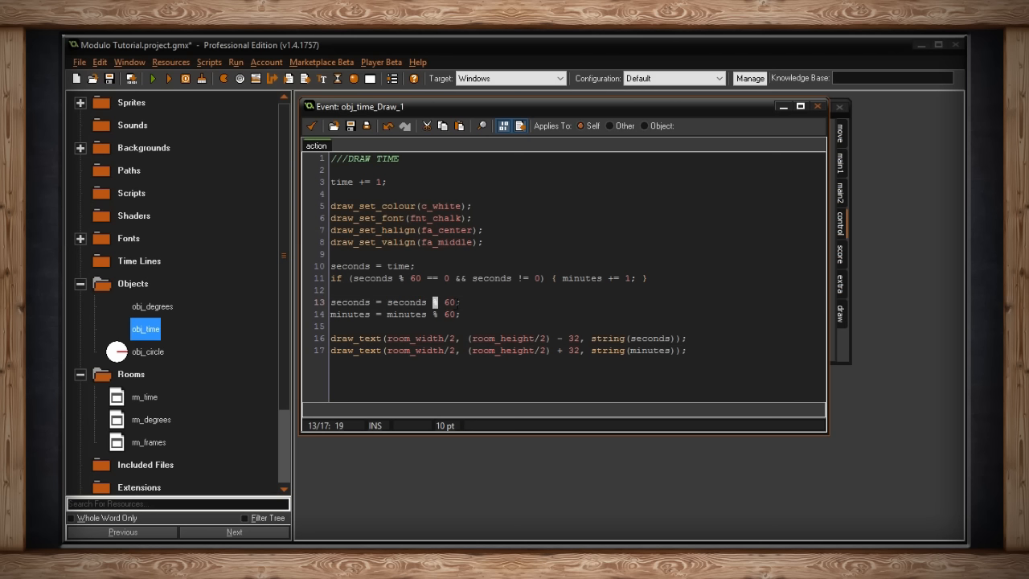
left_click(151, 77)
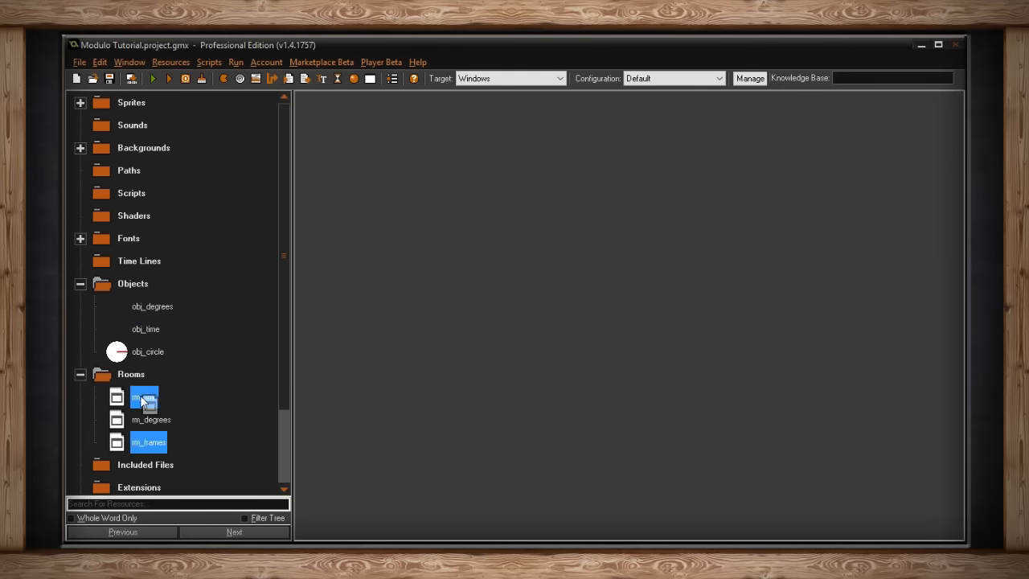
Step: Bring up obj_circle's Step code that rescales the circle based on x position and time
double_click(148, 350)
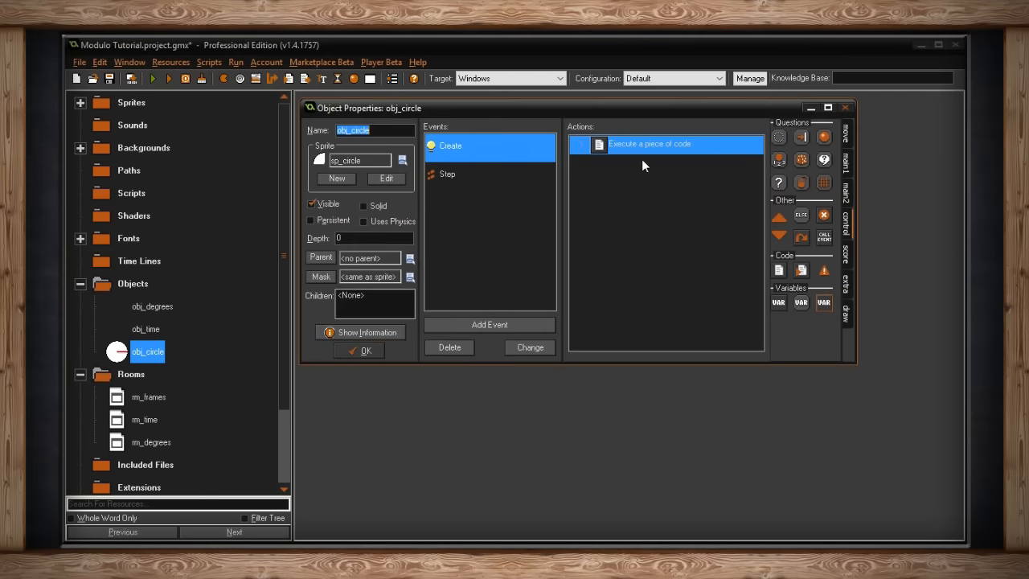
double_click(650, 143)
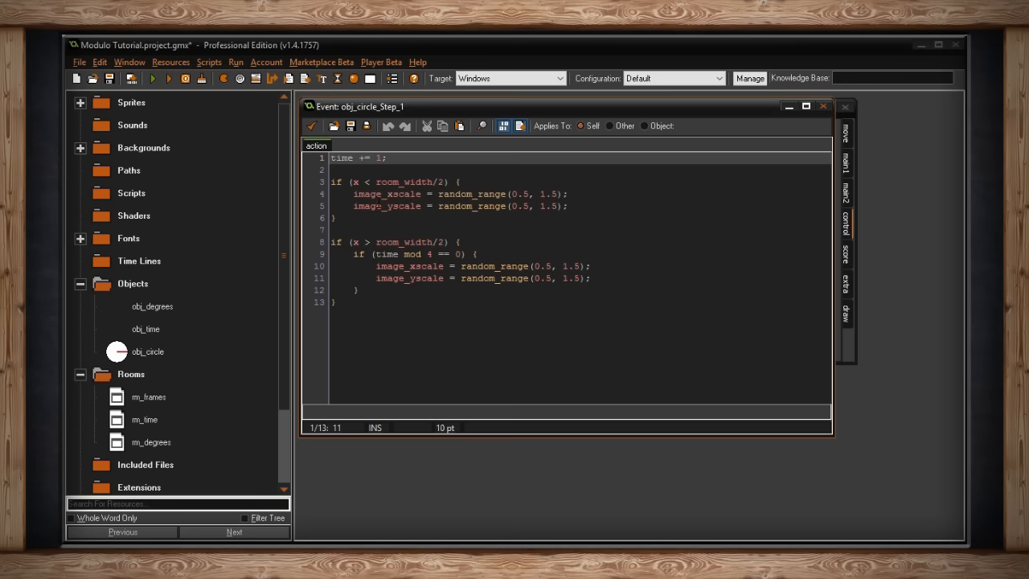
left_click(418, 193)
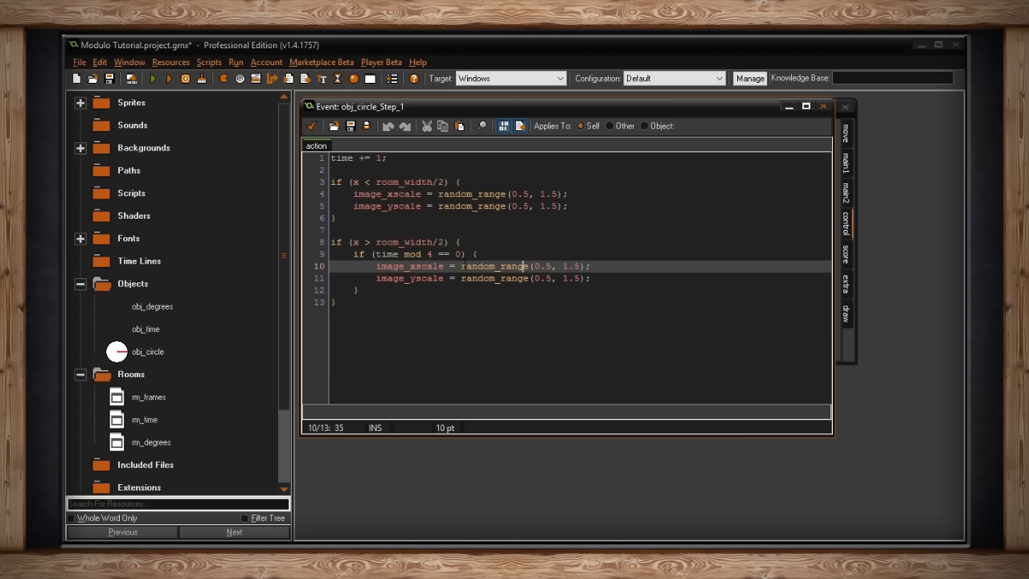
left_click(153, 77)
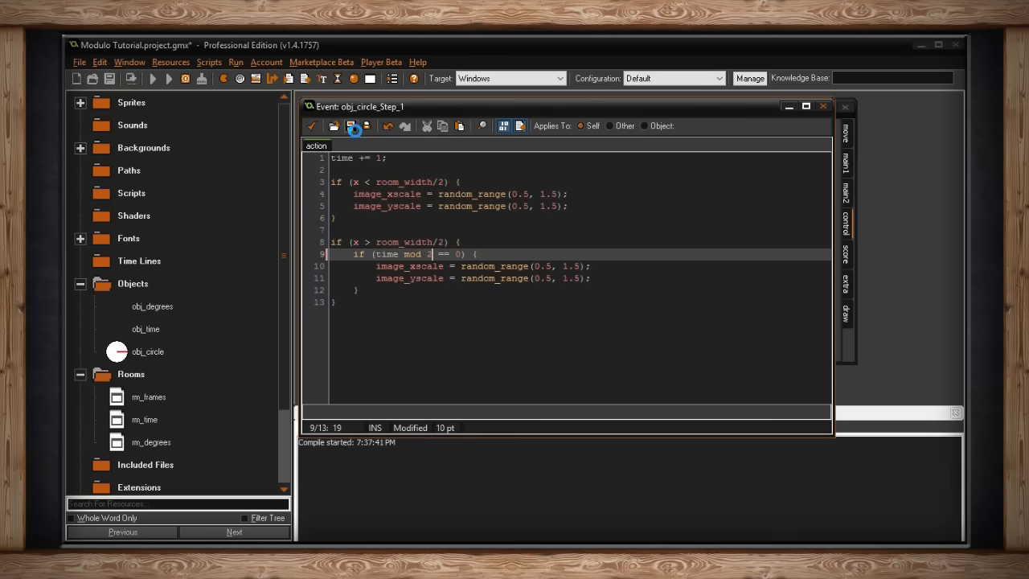
Step: Run the circles demo, then change the right circle's condition to time mod 2 == 0
left_click(152, 77)
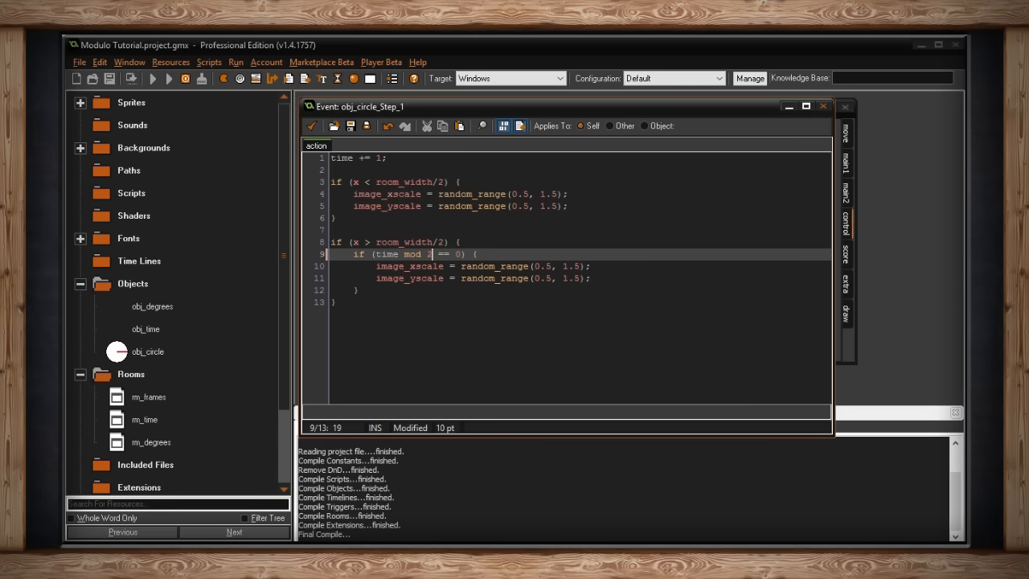
left_click(153, 77)
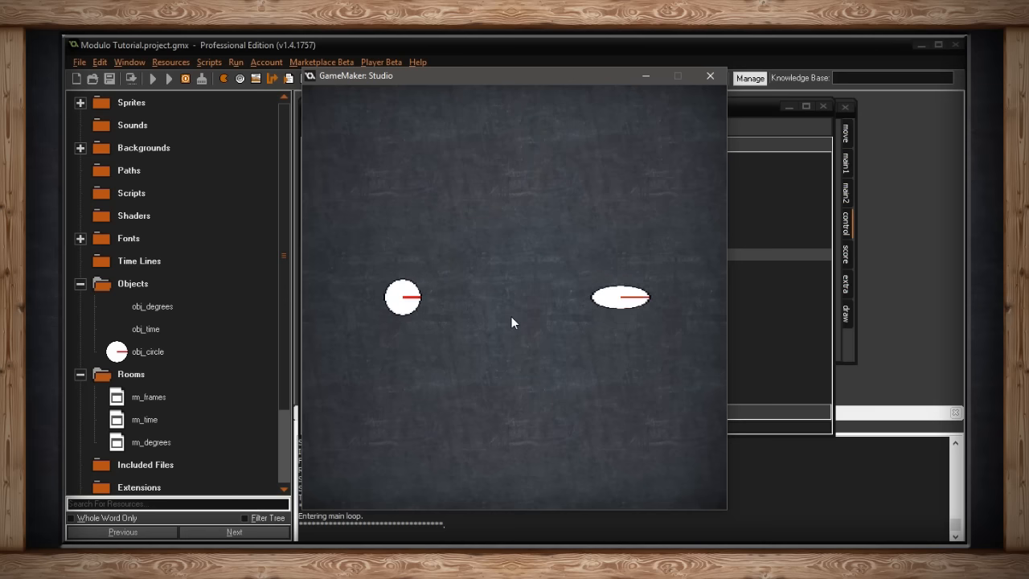
mouse_move(642, 180)
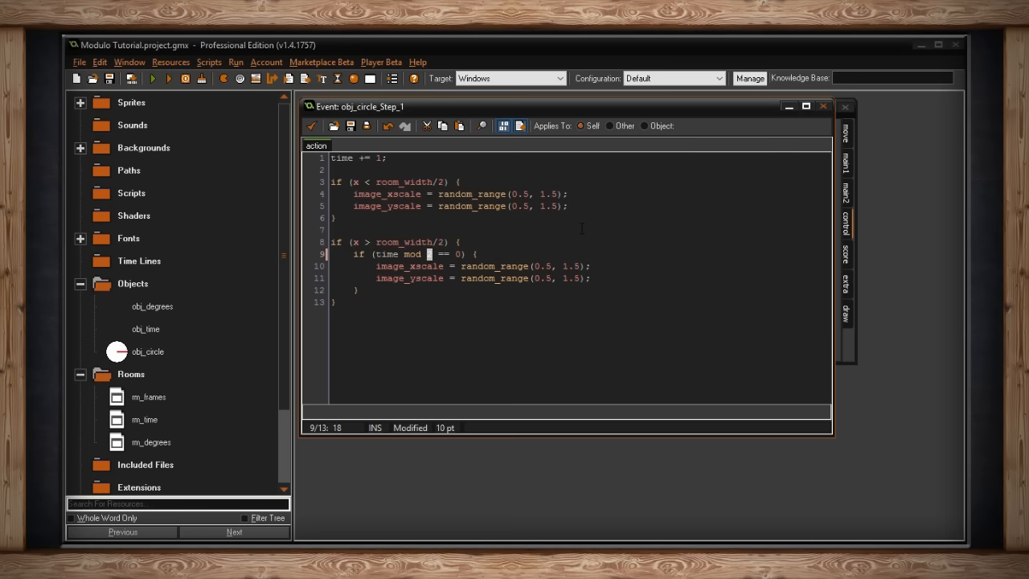
type("2")
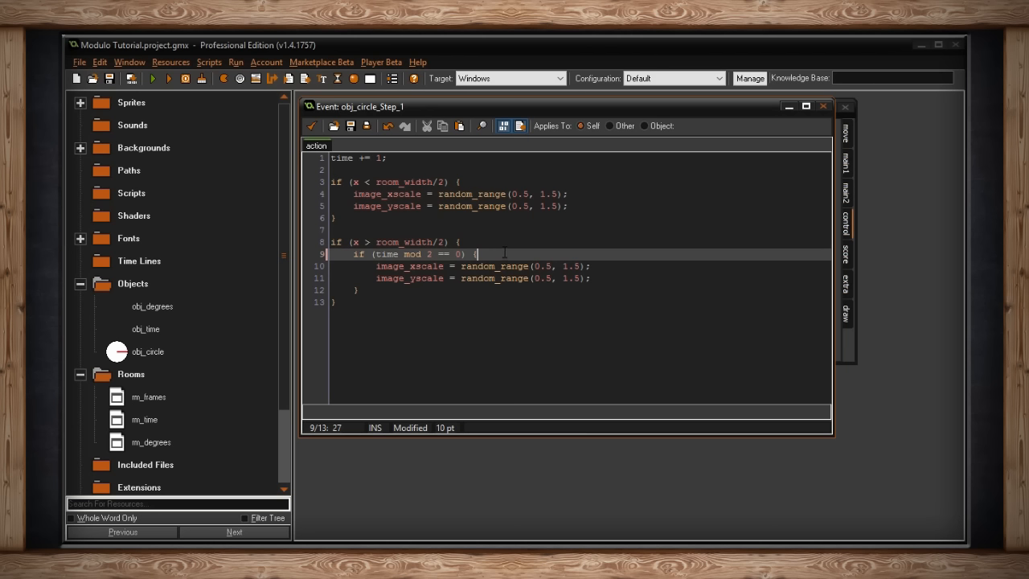
mouse_move(508, 273)
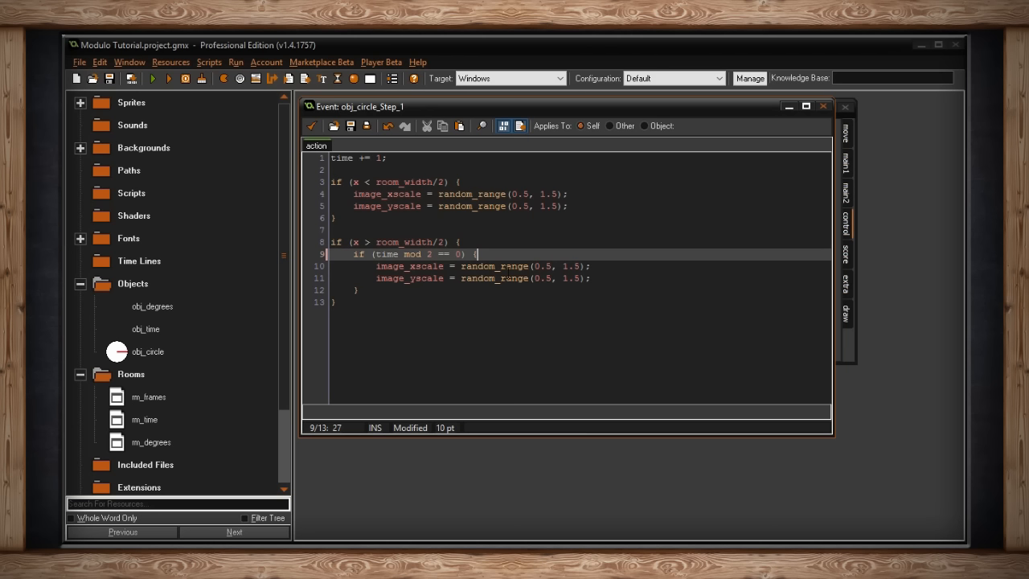